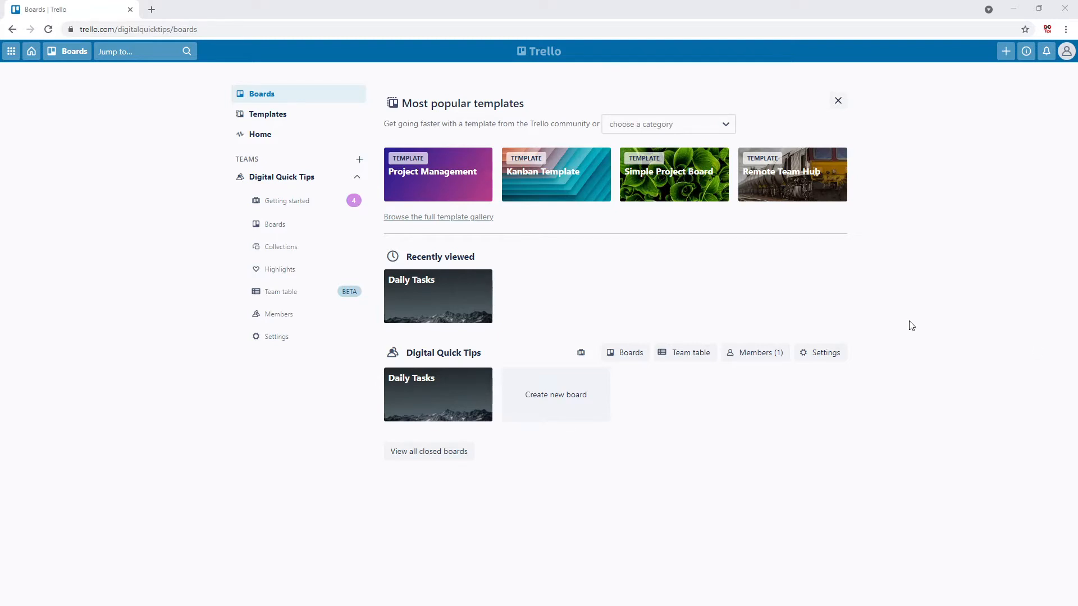
{"action": "mouse_move", "coordinate": [907, 318]}
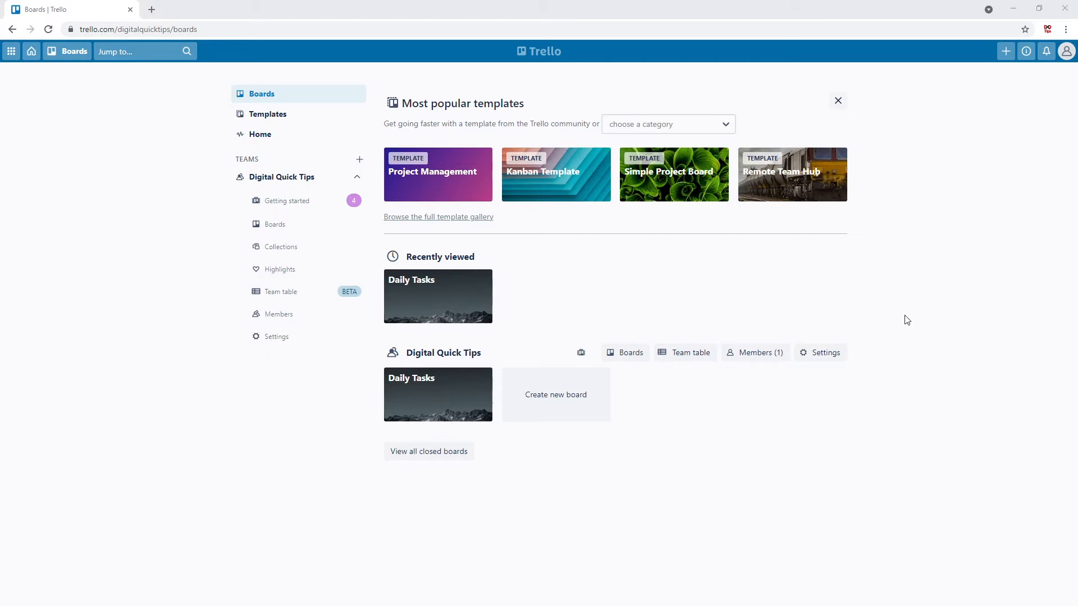
- Create a team board titled 'Construction Project Management' with a dark abstract photo background
{"action": "left_click", "coordinate": [1005, 50]}
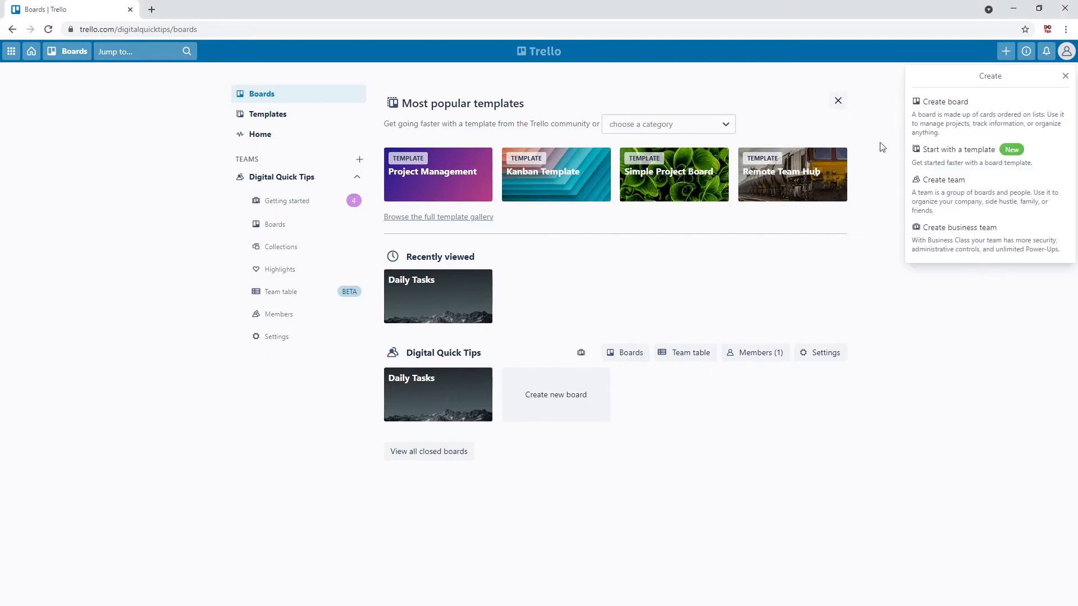
{"action": "left_click", "coordinate": [945, 101]}
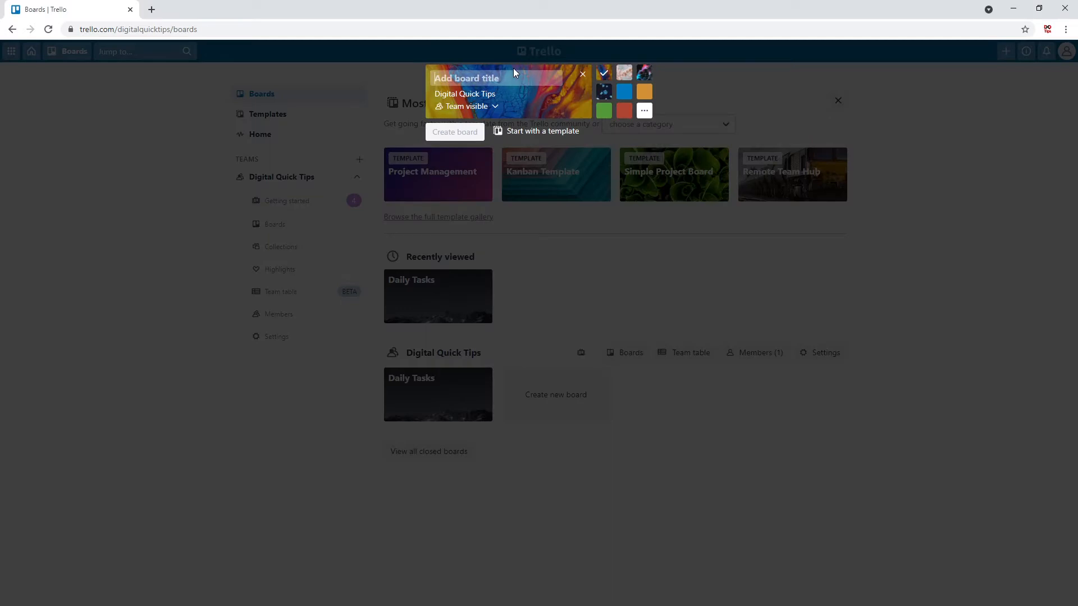
{"action": "type", "text": "Construction Project Manage"}
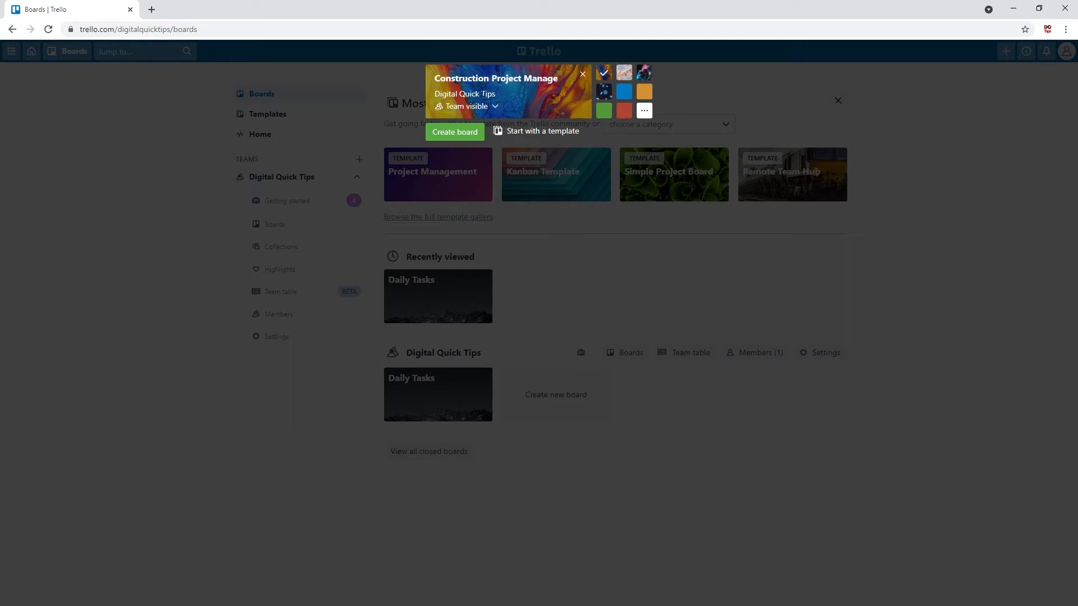
{"action": "mouse_move", "coordinate": [482, 181]}
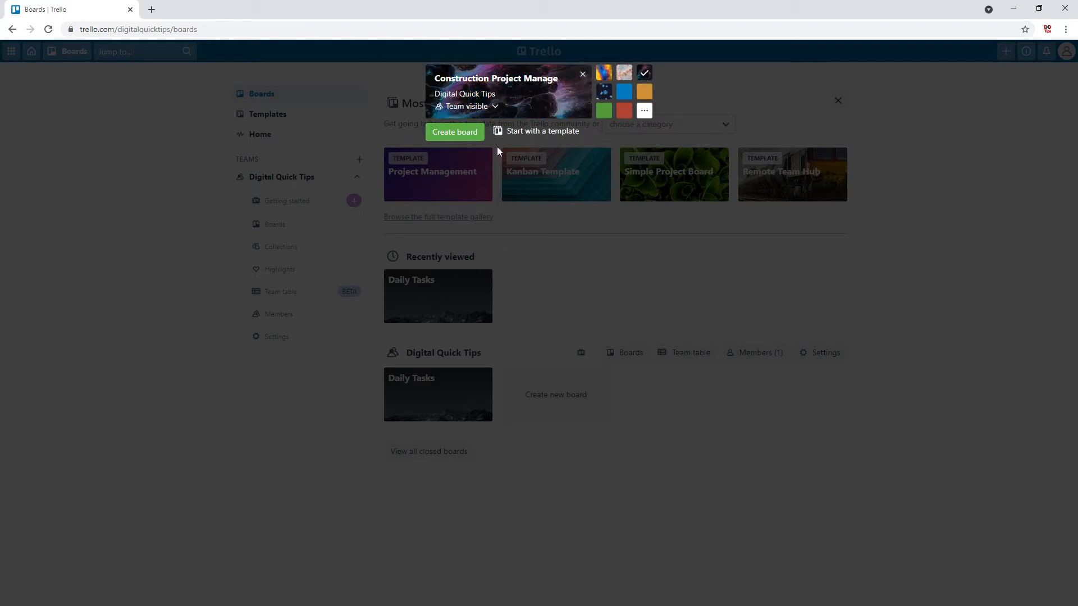
{"action": "mouse_move", "coordinate": [624, 72]}
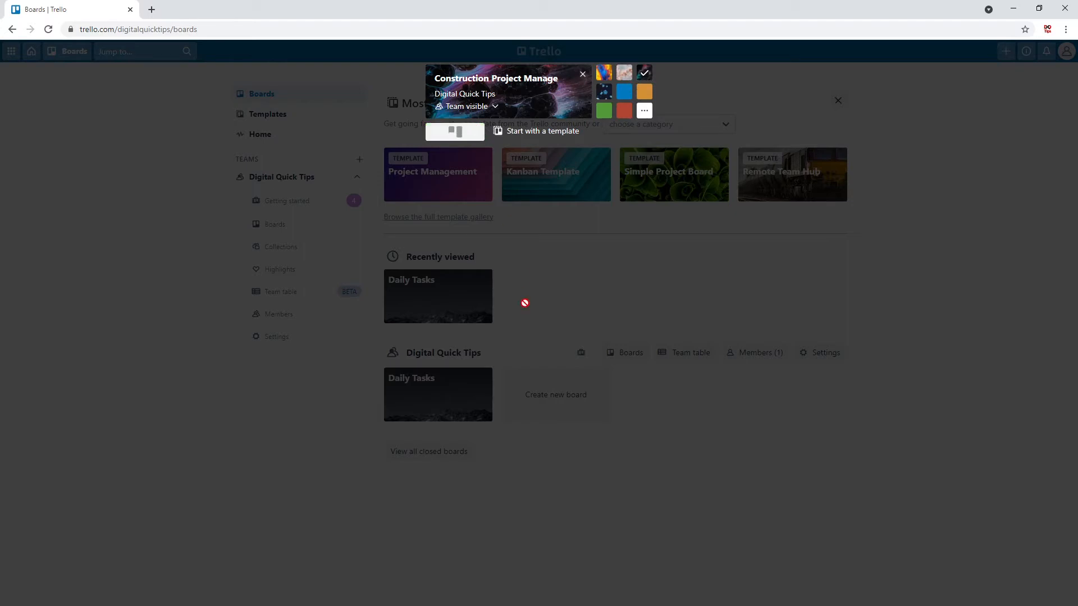
{"action": "left_click", "coordinate": [454, 131]}
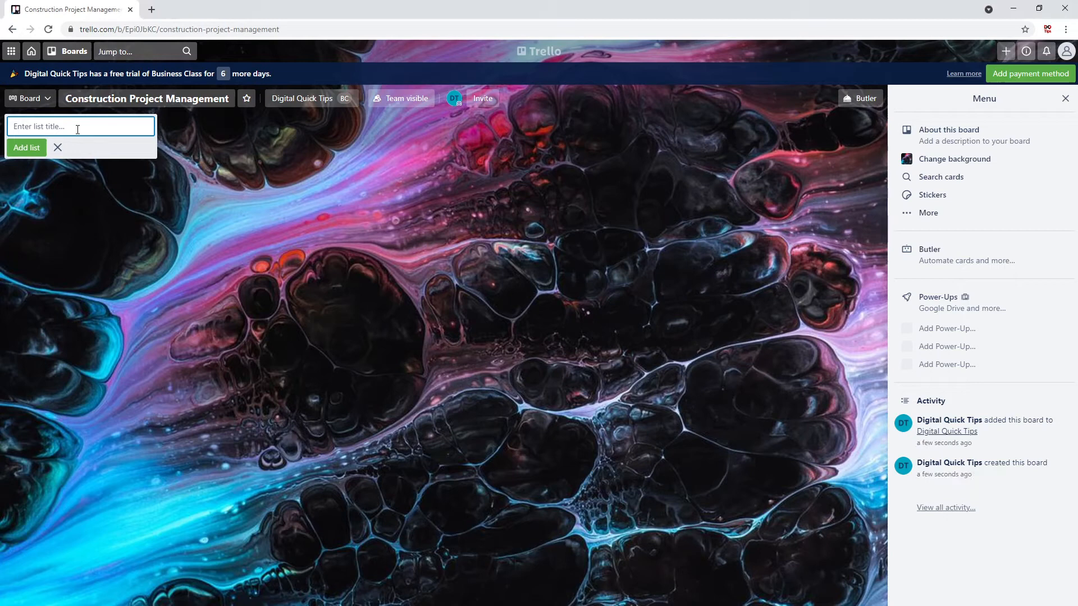
- Add the six lists from Templates through Planning to Project Closeout and close the board menu
{"action": "type", "text": "Planning"}
{"action": "type", "text": "Launch and Execution"}
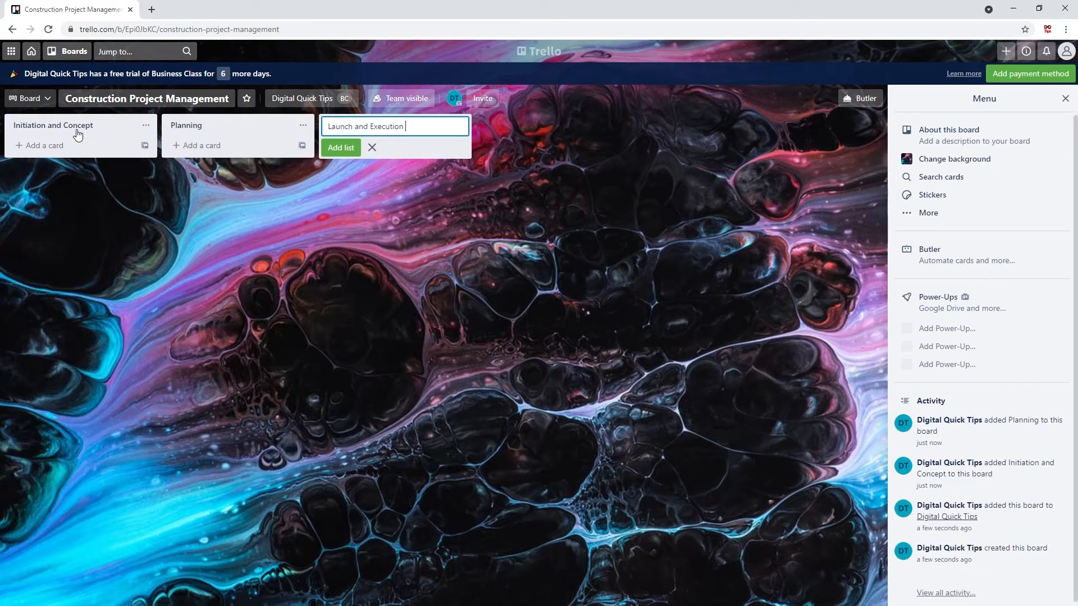
{"action": "type", "text": "Pro"}
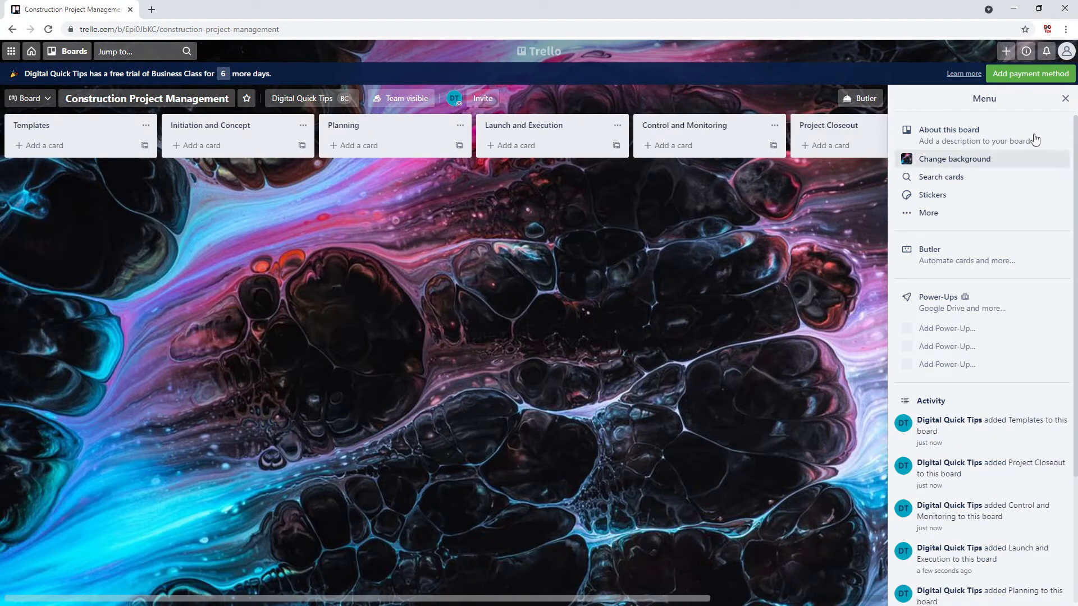
{"action": "left_click", "coordinate": [1064, 99]}
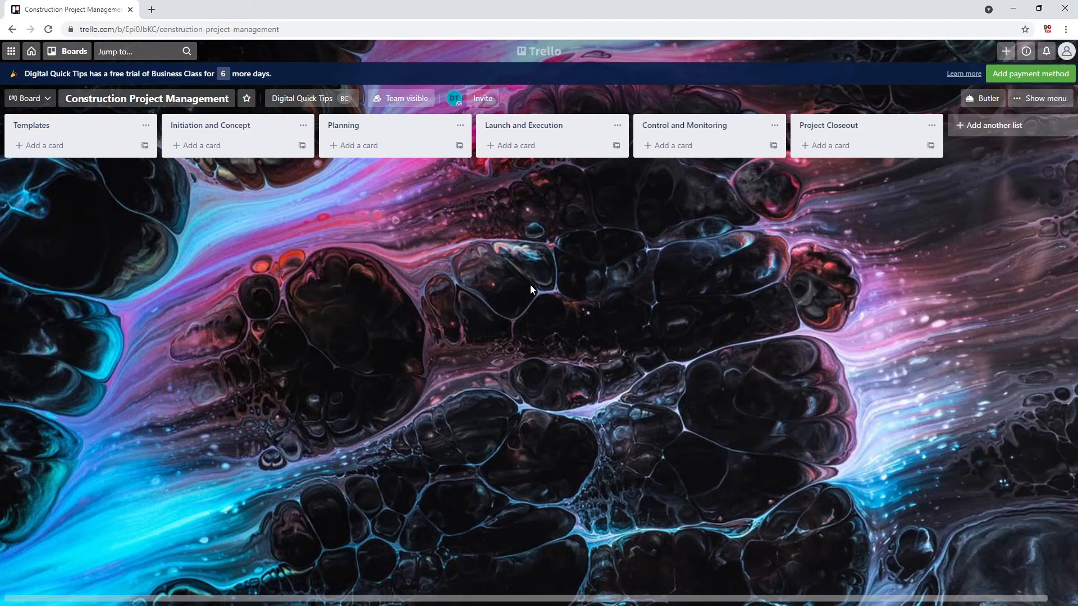
{"action": "mouse_move", "coordinate": [50, 145]}
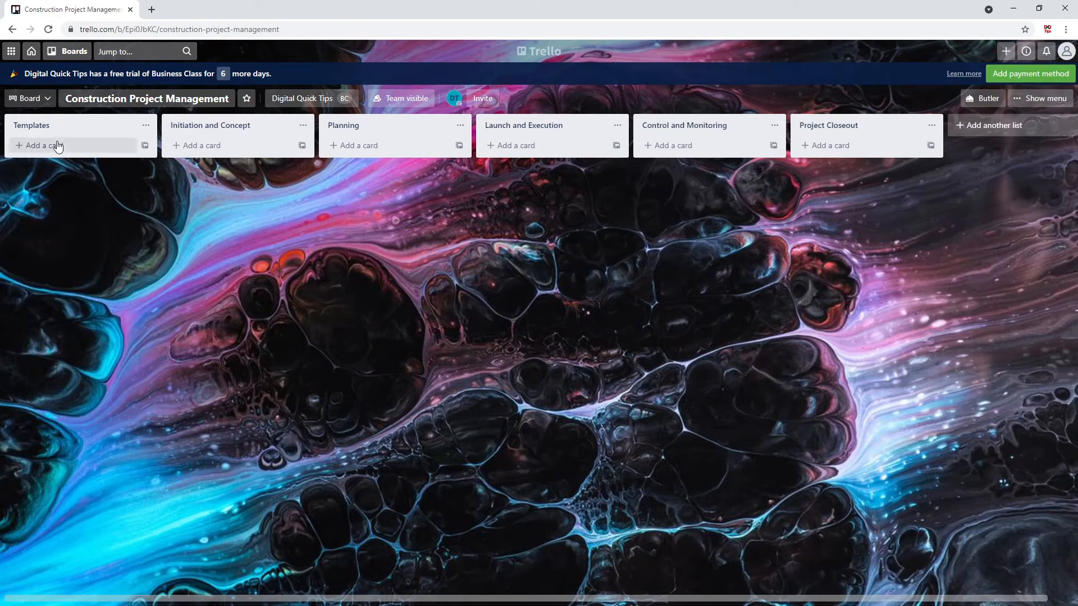
{"action": "left_click", "coordinate": [39, 145]}
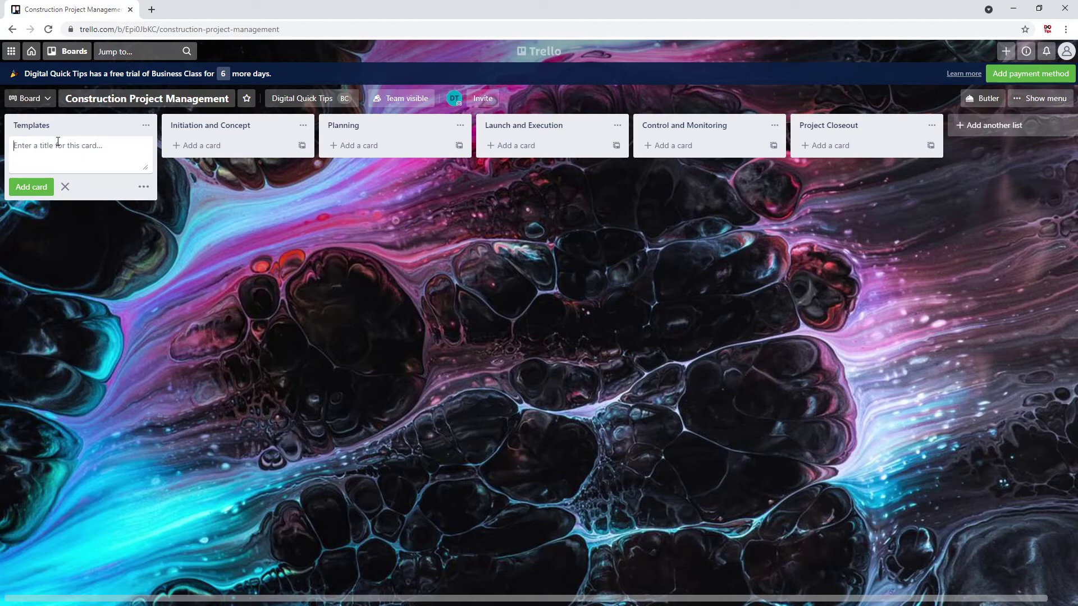
{"action": "left_click", "coordinate": [65, 186]}
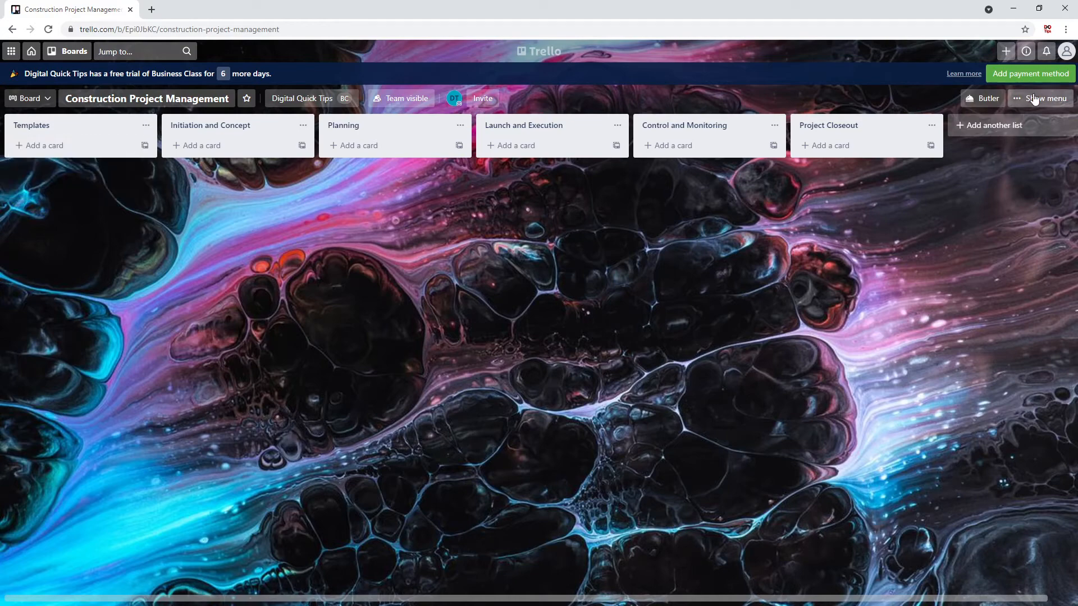
- Enable the Google Drive power-up from the board menu's Power-Ups directory
{"action": "left_click", "coordinate": [1047, 98]}
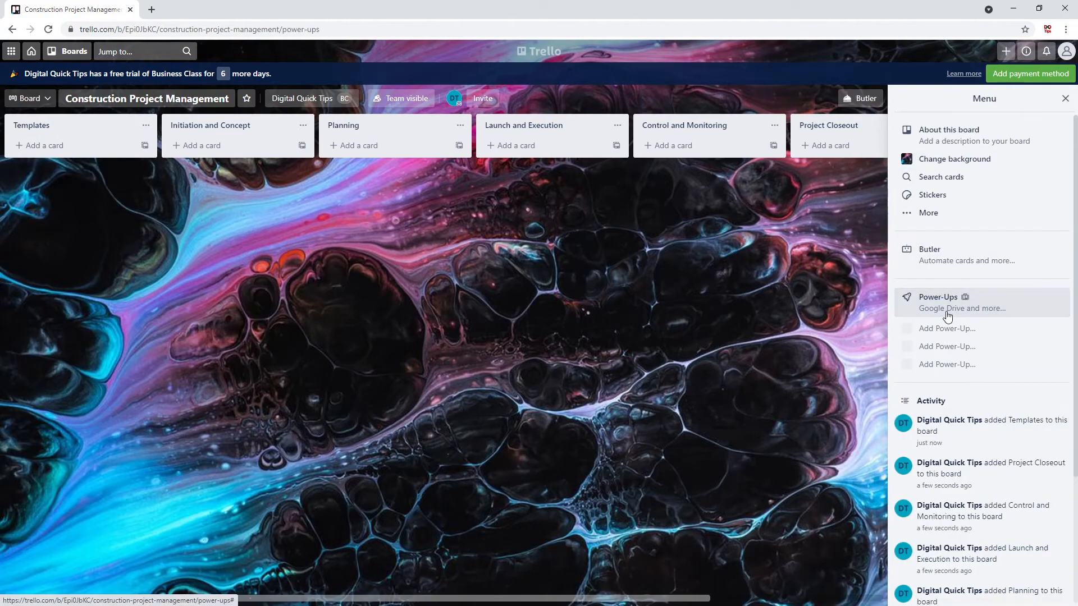
{"action": "left_click", "coordinate": [938, 296]}
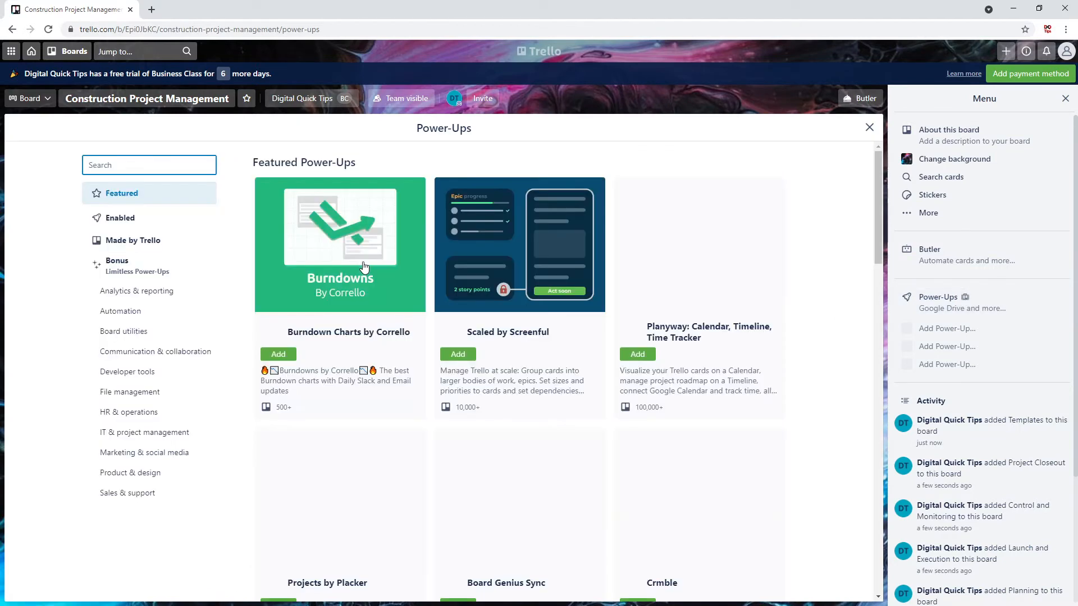
{"action": "type", "text": "google drive"}
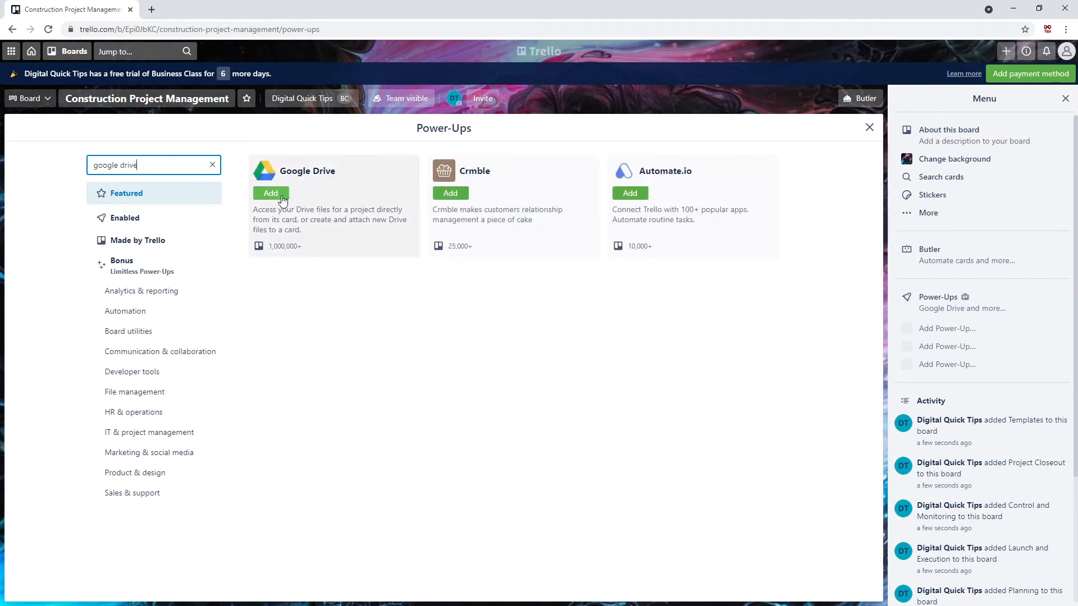
{"action": "left_click", "coordinate": [269, 193]}
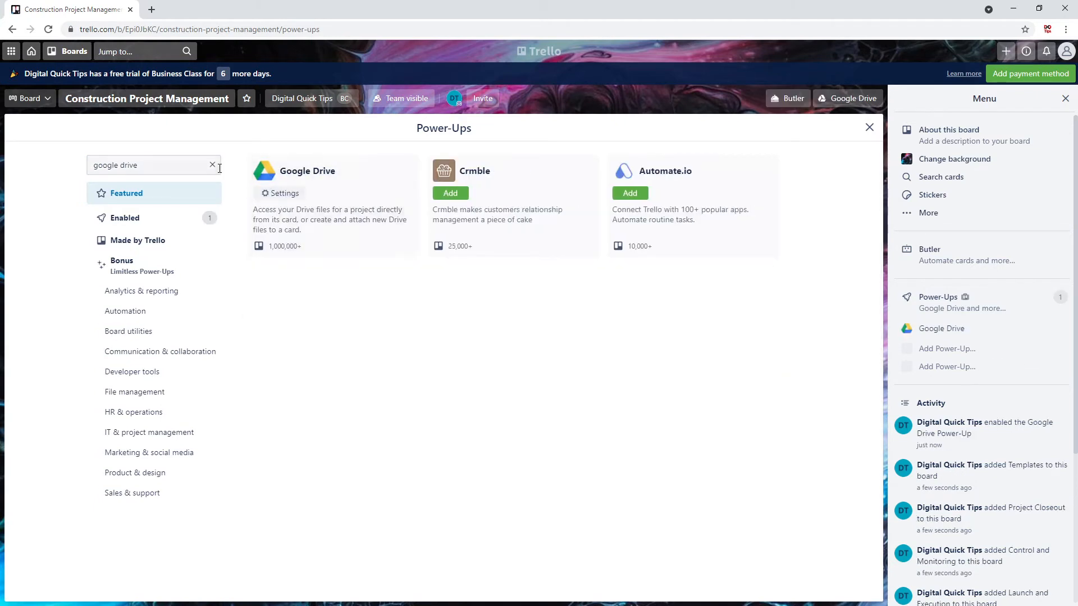
- Enable the Custom Fields power-up and leave the Power-Ups catalogue
{"action": "left_click", "coordinate": [213, 165]}
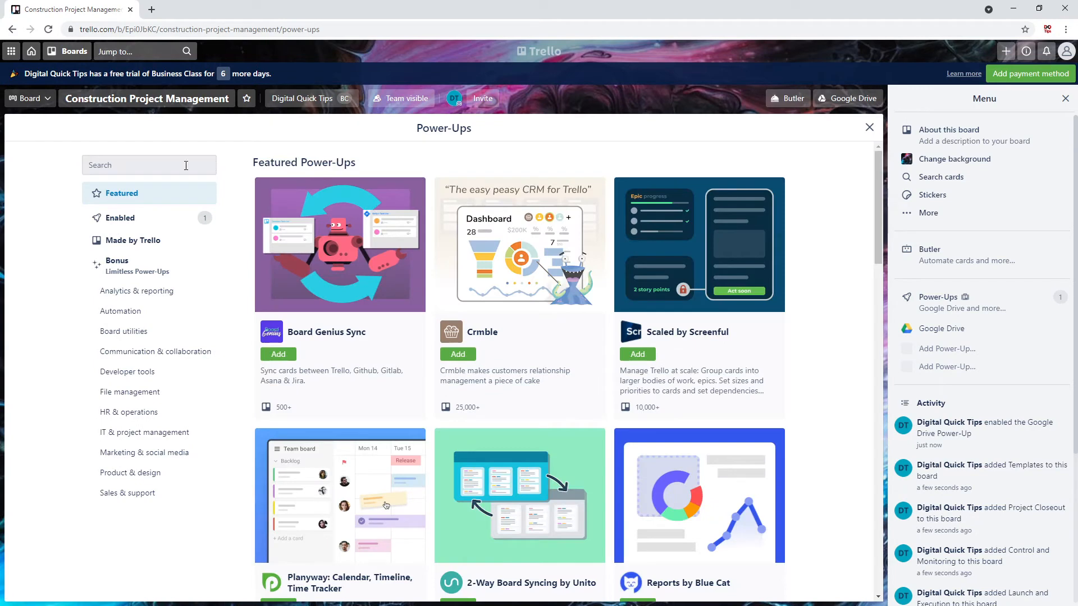
{"action": "type", "text": "custome"}
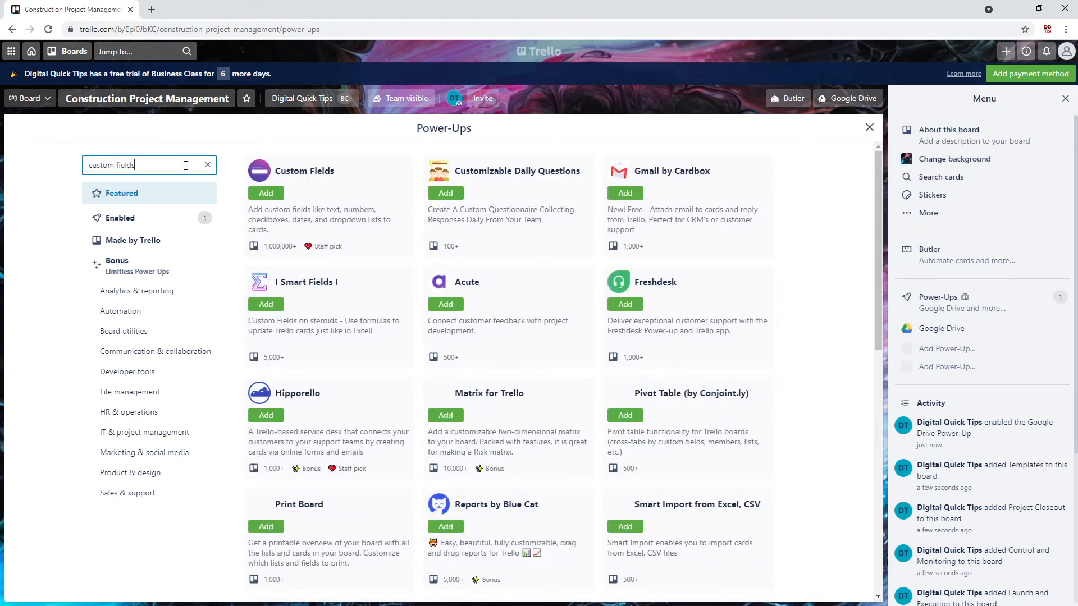
{"action": "left_click", "coordinate": [265, 193]}
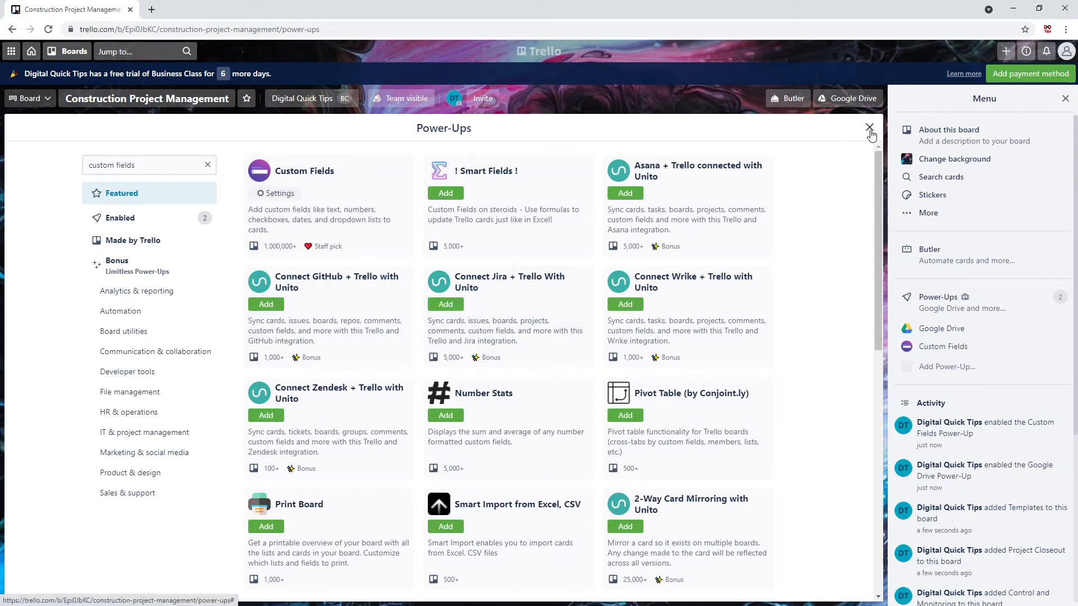
{"action": "left_click", "coordinate": [869, 127]}
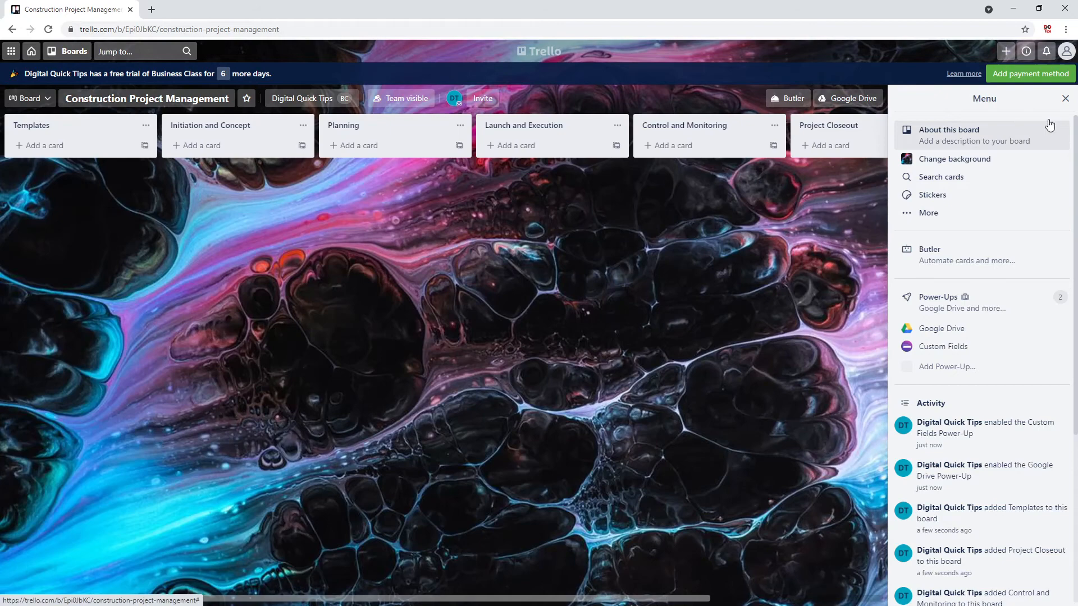
- Add an 'Initiation and Concept' card to the Templates list and open it
{"action": "left_click", "coordinate": [1065, 98]}
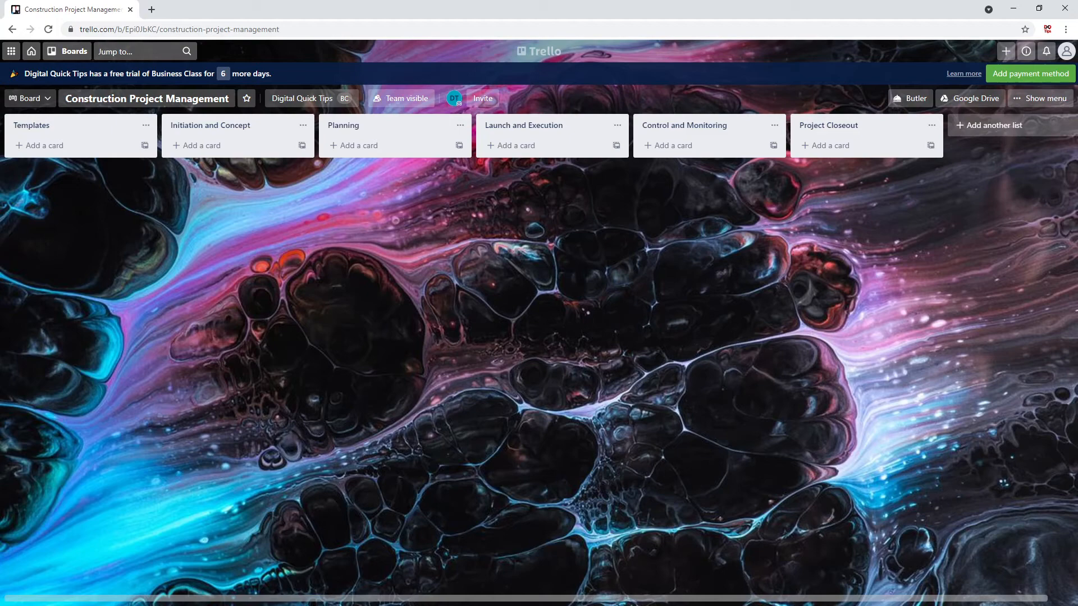
{"action": "type", "text": "Initiation and Concept"}
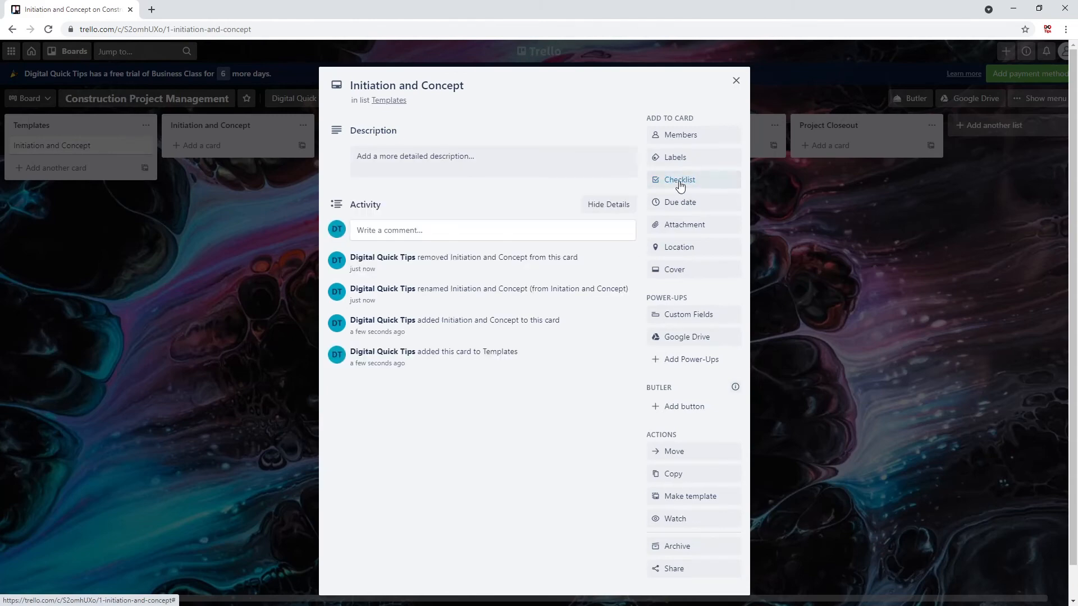
- Add an 'Initiation and Concept' checklist with three questions on project goals, client fit and conflicts
{"action": "left_click", "coordinate": [679, 179]}
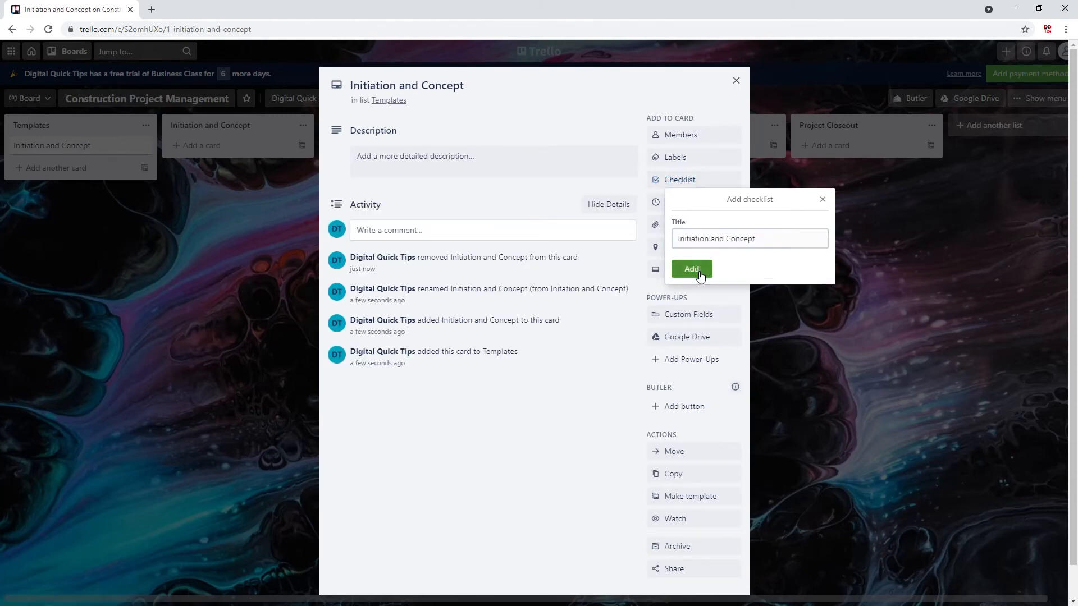
{"action": "left_click", "coordinate": [691, 270]}
{"action": "type", "text": "Define project goals"}
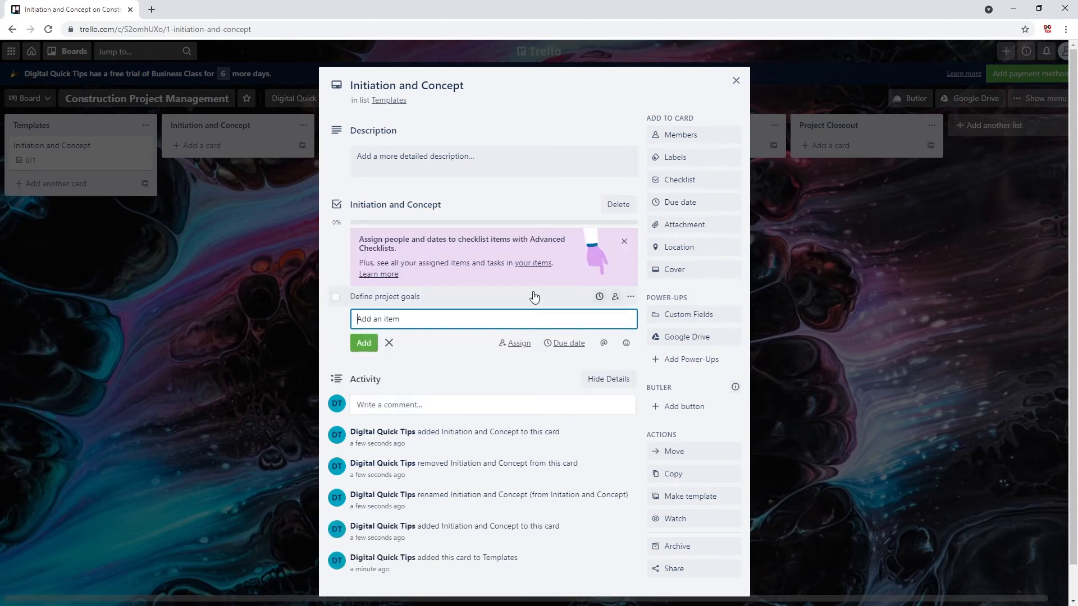
{"action": "type", "text": "Do our services"}
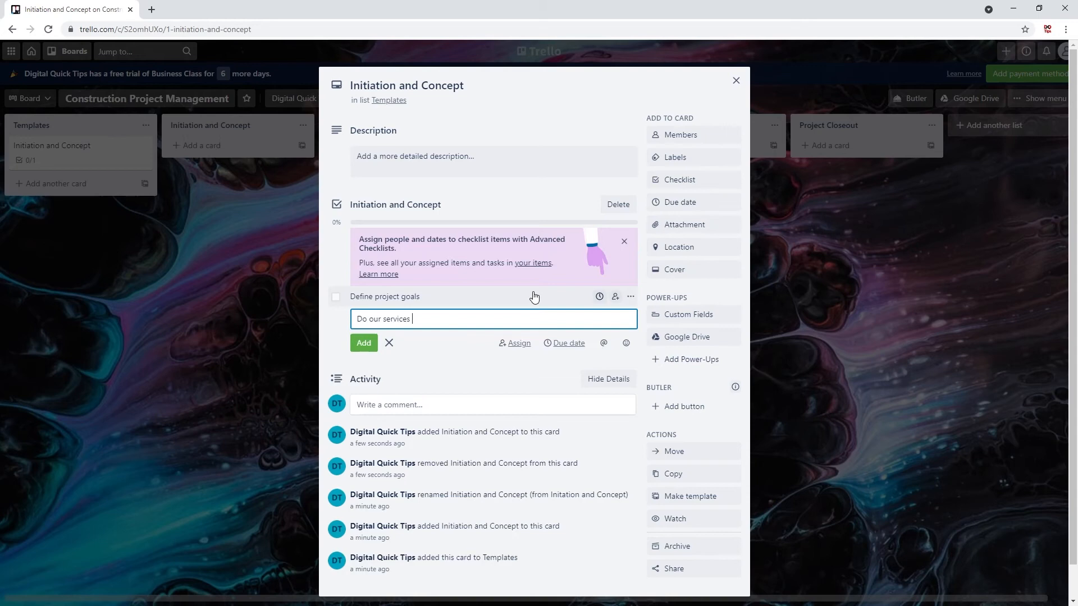
{"action": "type", "text": "Does this interfere with current"}
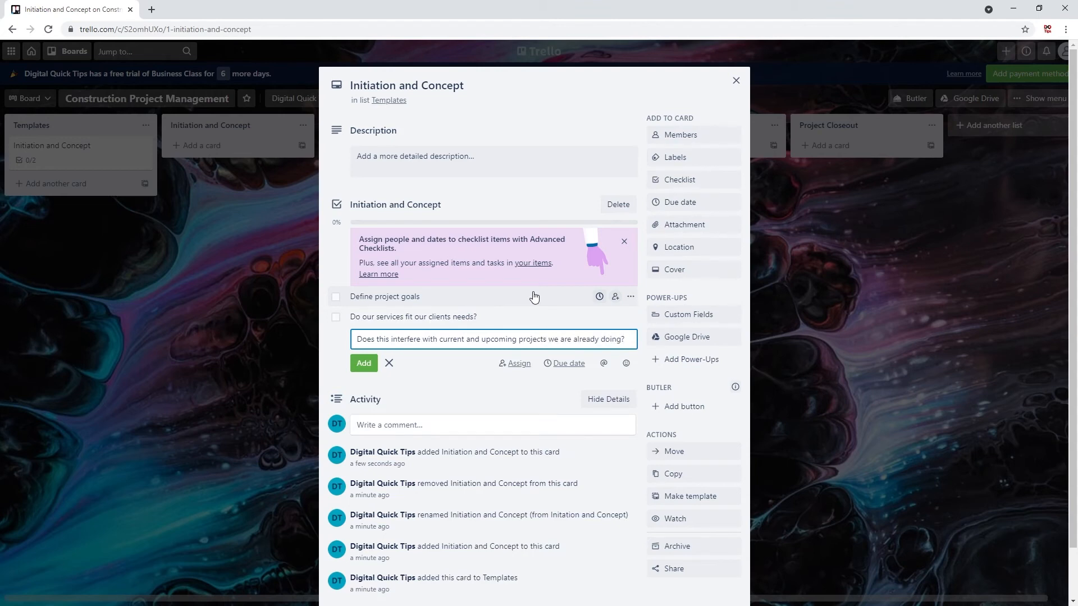
{"action": "left_click", "coordinate": [364, 364]}
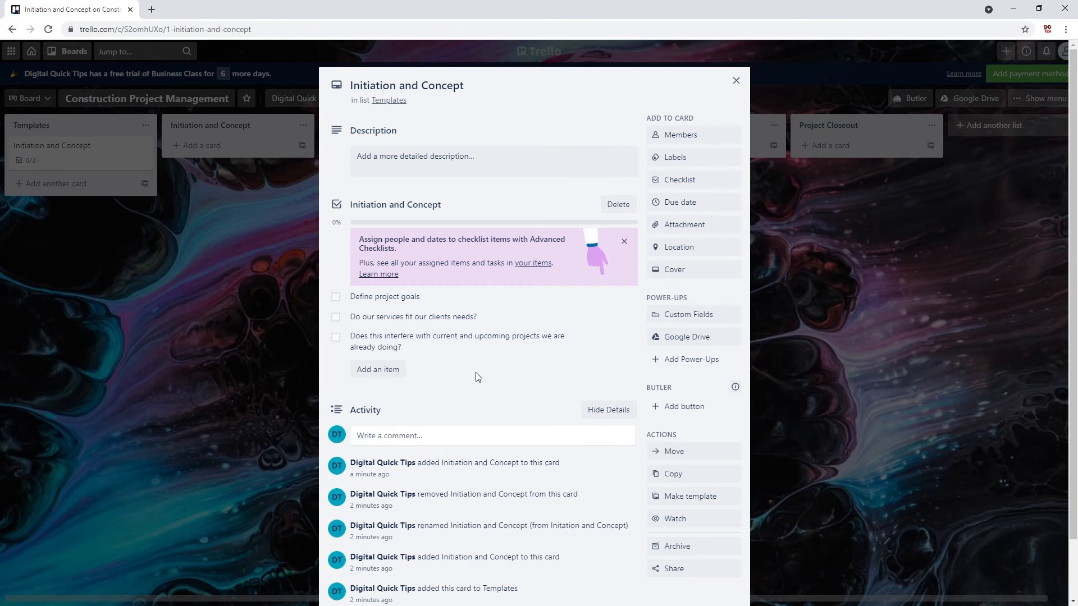
{"action": "left_click", "coordinate": [679, 179]}
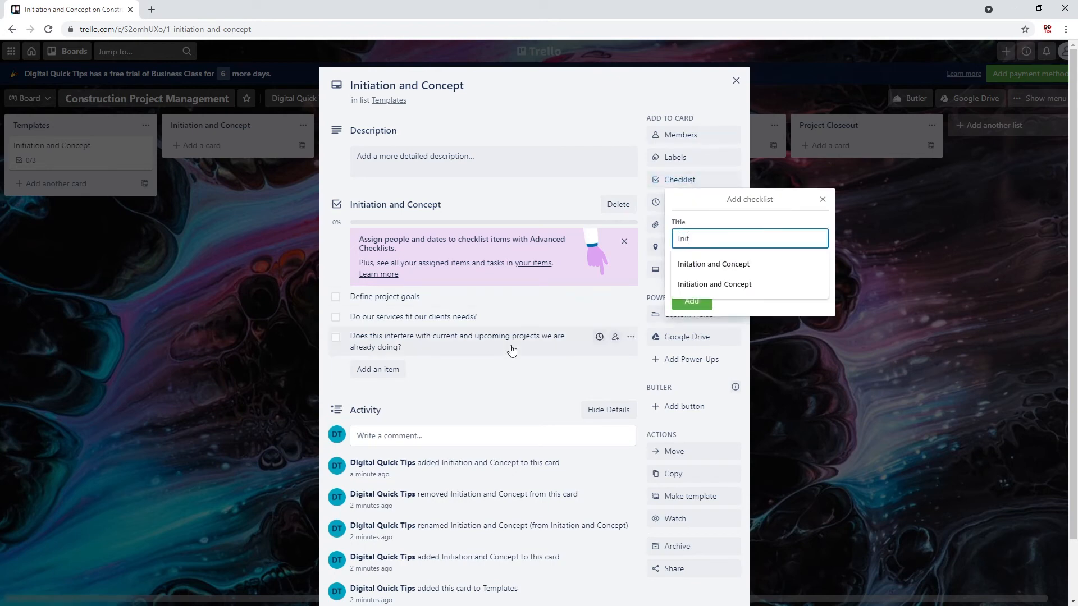
- Add an 'Initiation and Proposal' checklist: scope of work, start/end dates, risk assessment, sending the proposal, then close the card
{"action": "left_click", "coordinate": [690, 301]}
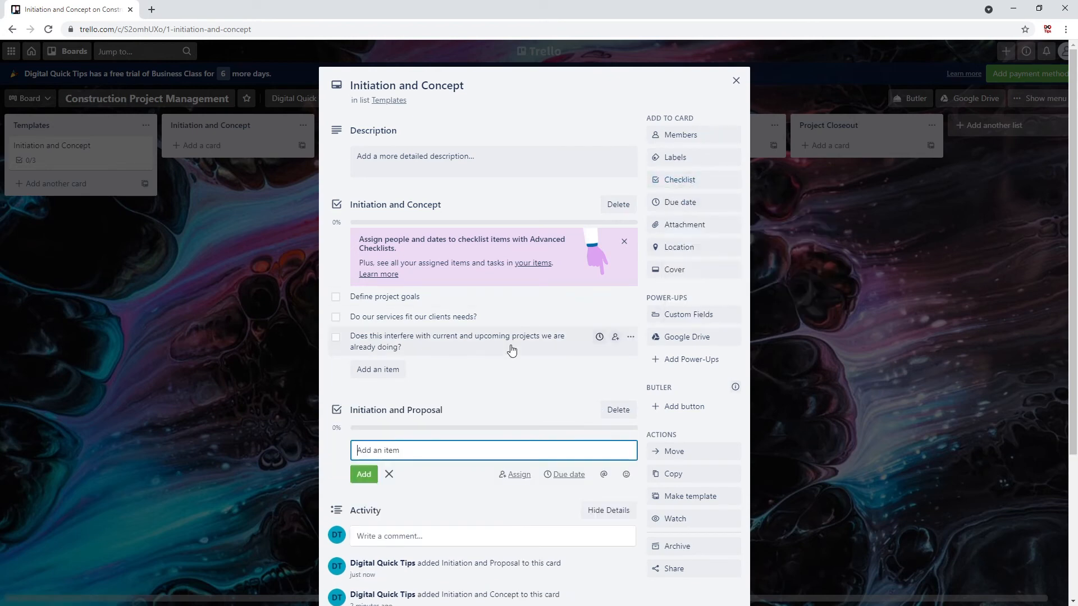
{"action": "type", "text": "Scope of work require"}
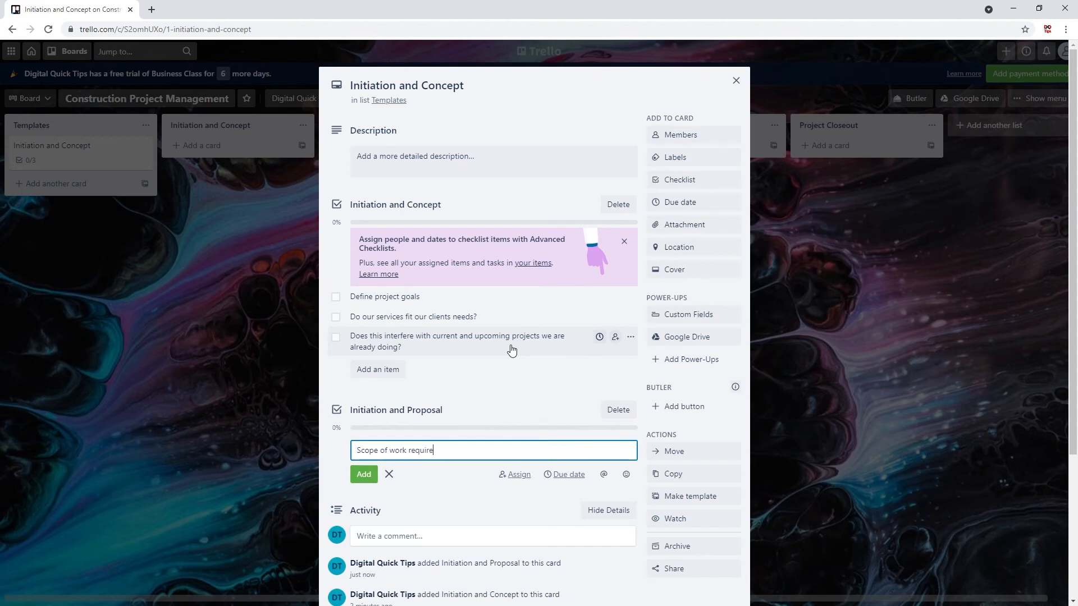
{"action": "type", "text": "Start and End Dat"}
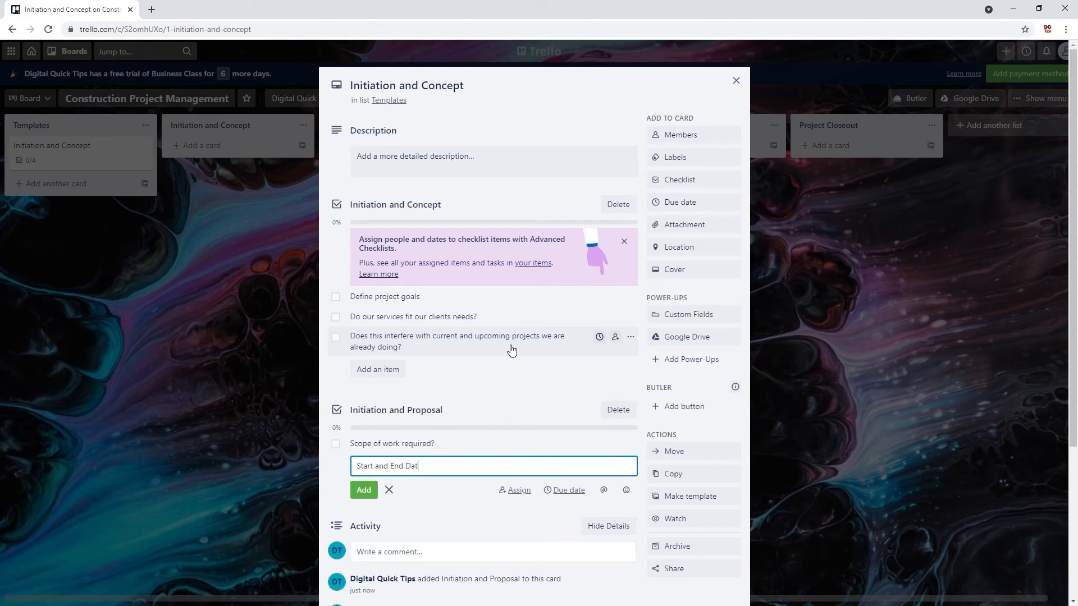
{"action": "type", "text": "Risk asses"}
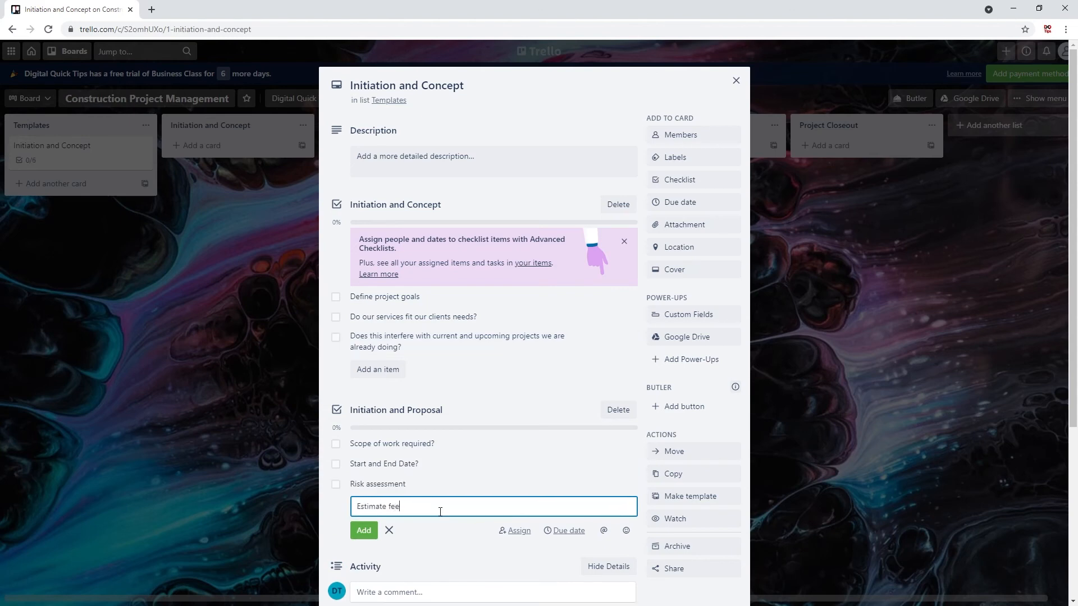
{"action": "type", "text": "send"}
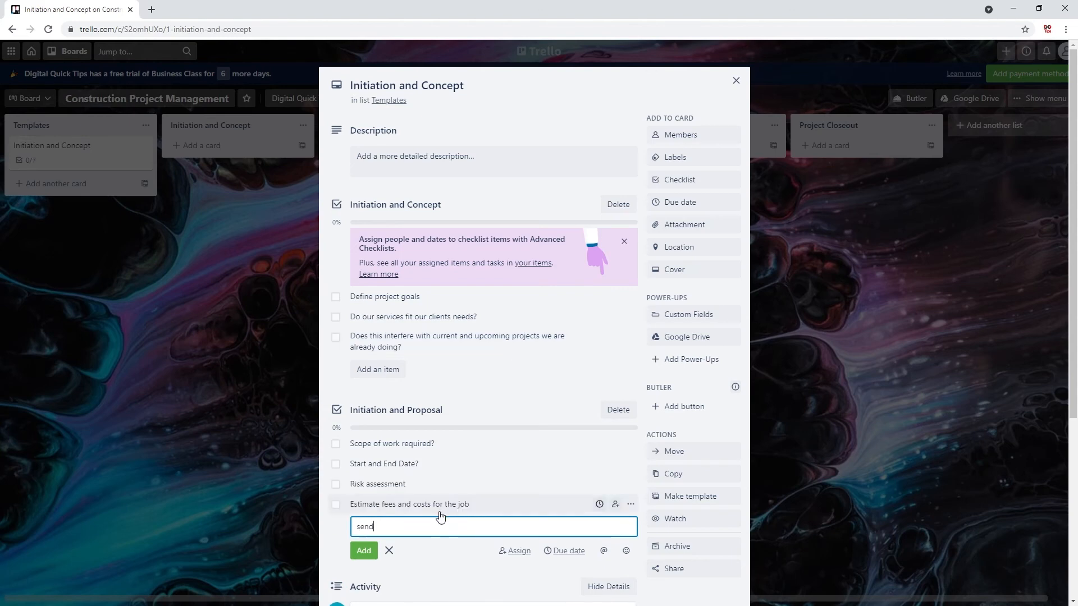
{"action": "left_click", "coordinate": [363, 550]}
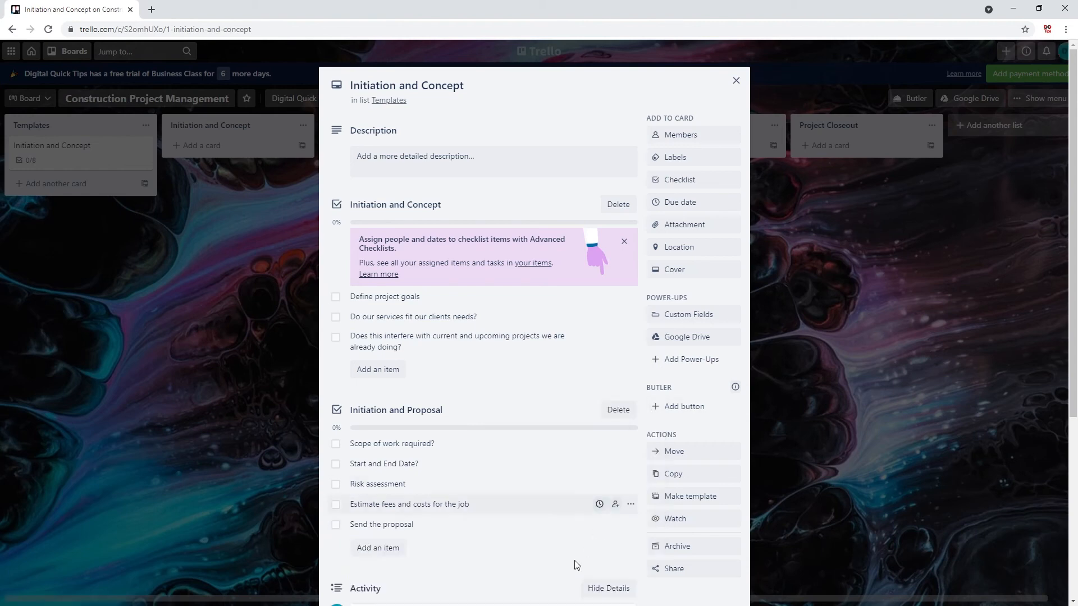
{"action": "left_click", "coordinate": [542, 446]}
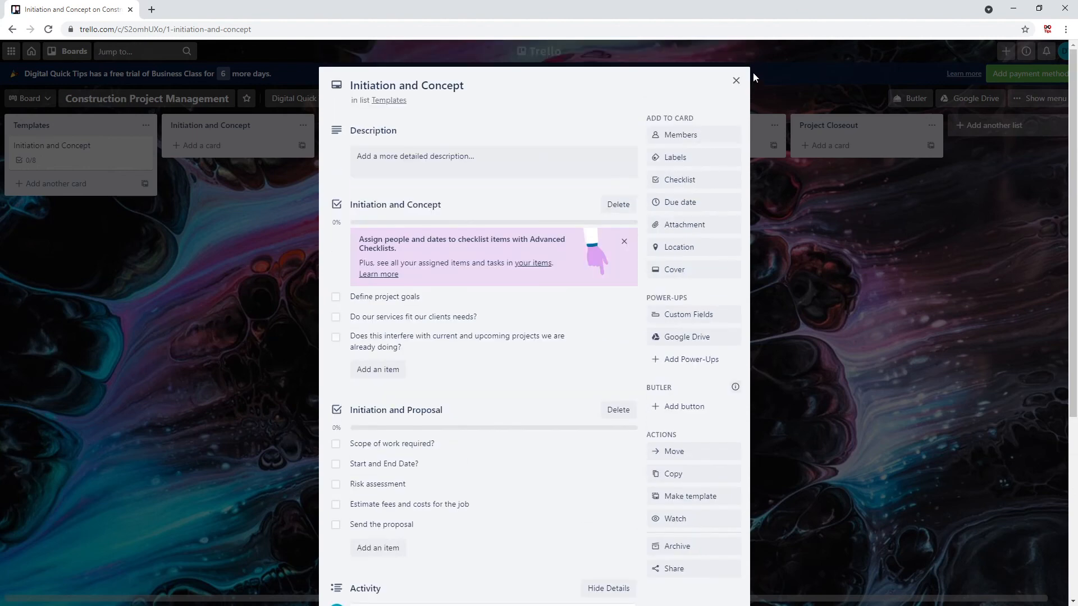
{"action": "left_click", "coordinate": [735, 80]}
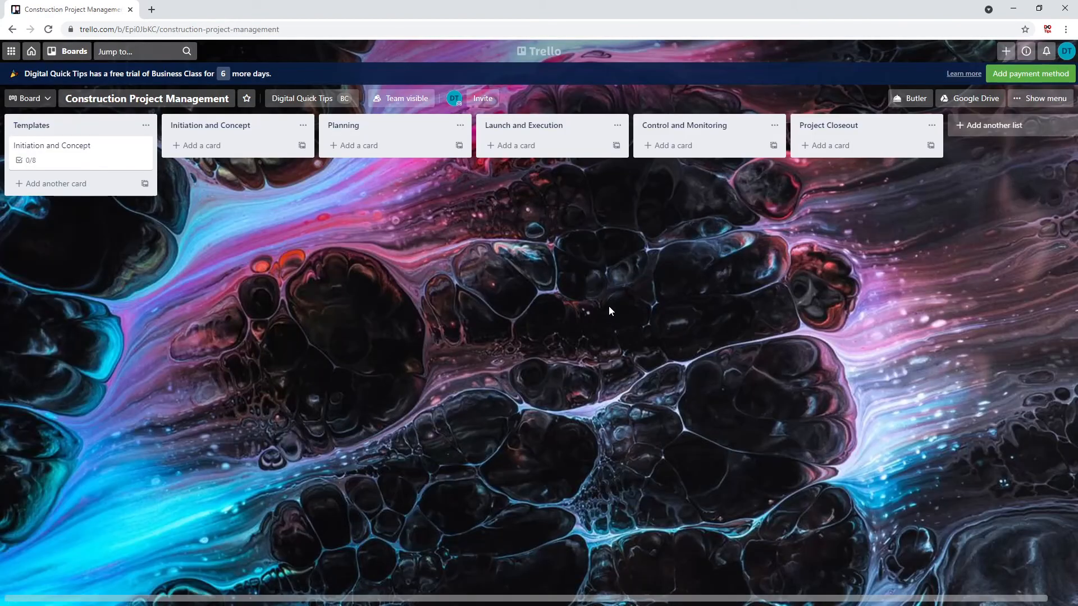